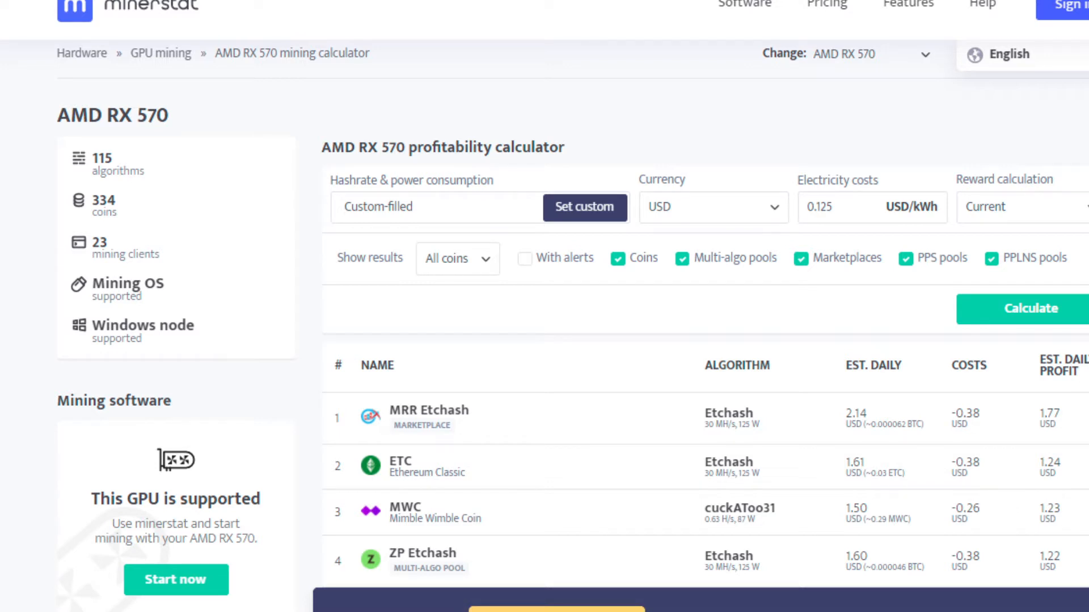
mouse_move(624, 251)
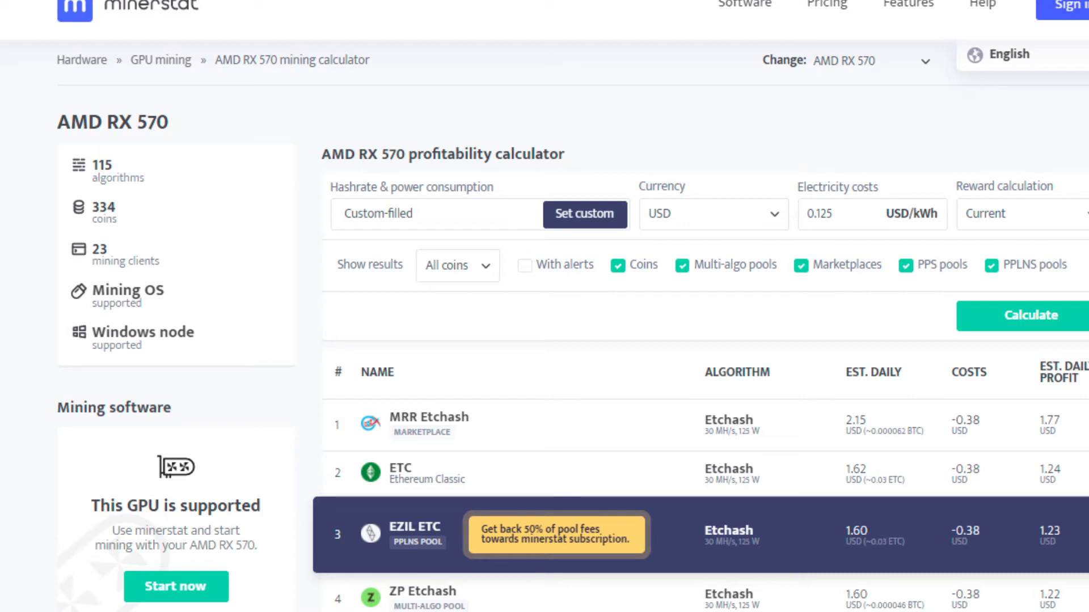
Scroll down the HeroMiners Ergo page to reach the Estimate Mining Profits section.
scroll(down, 3)
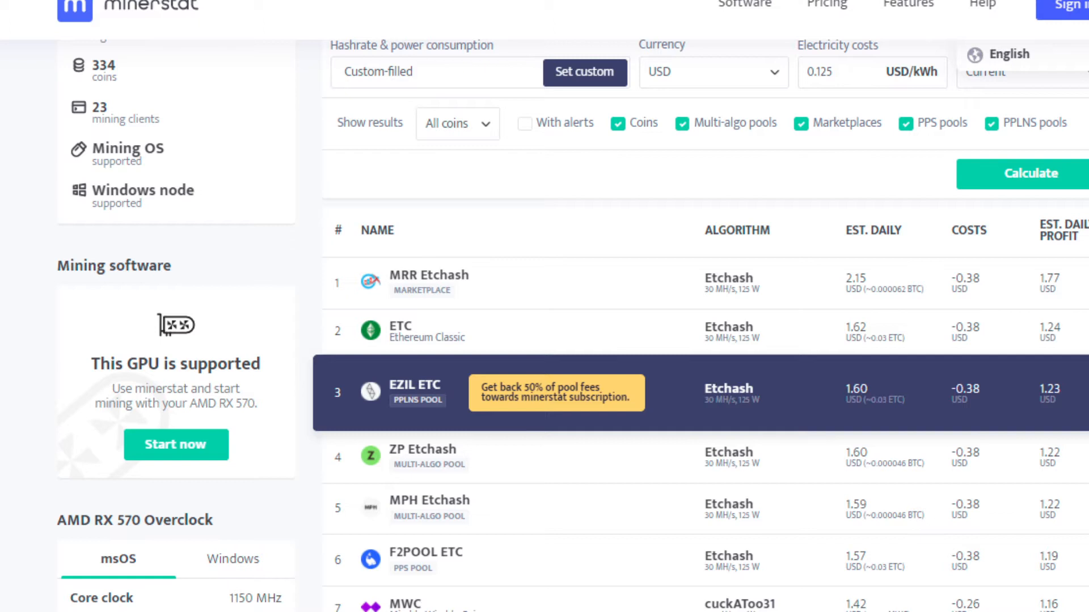
scroll(down, 3)
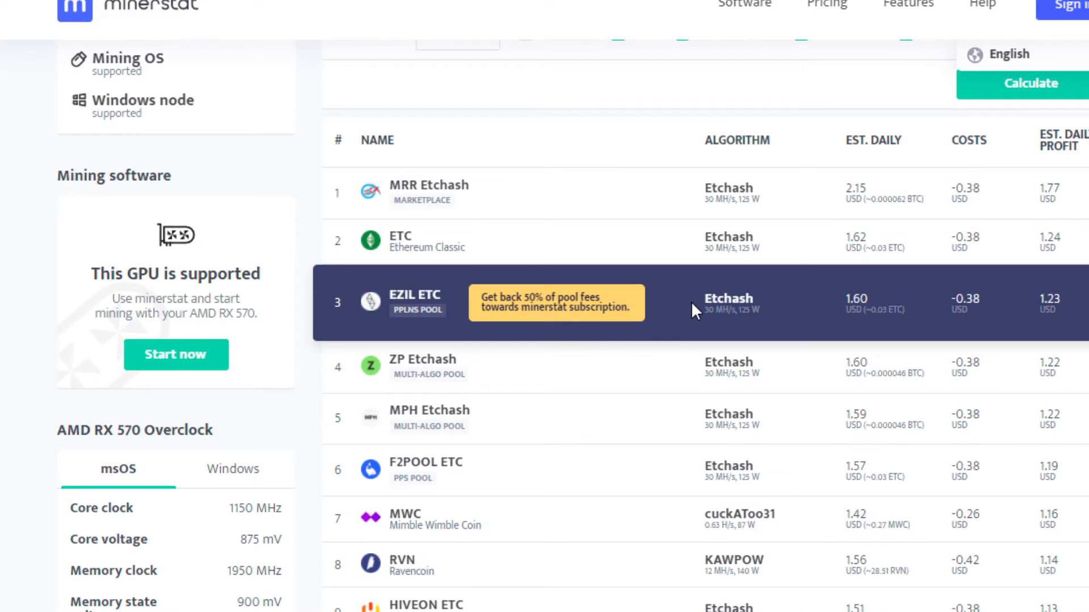
mouse_move(704, 323)
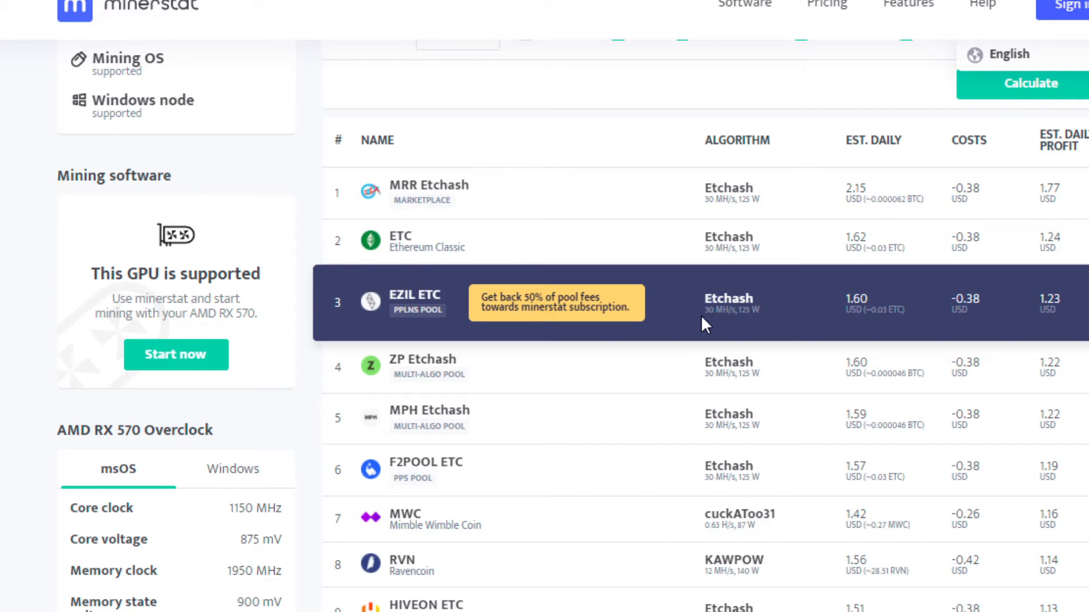
mouse_move(993, 297)
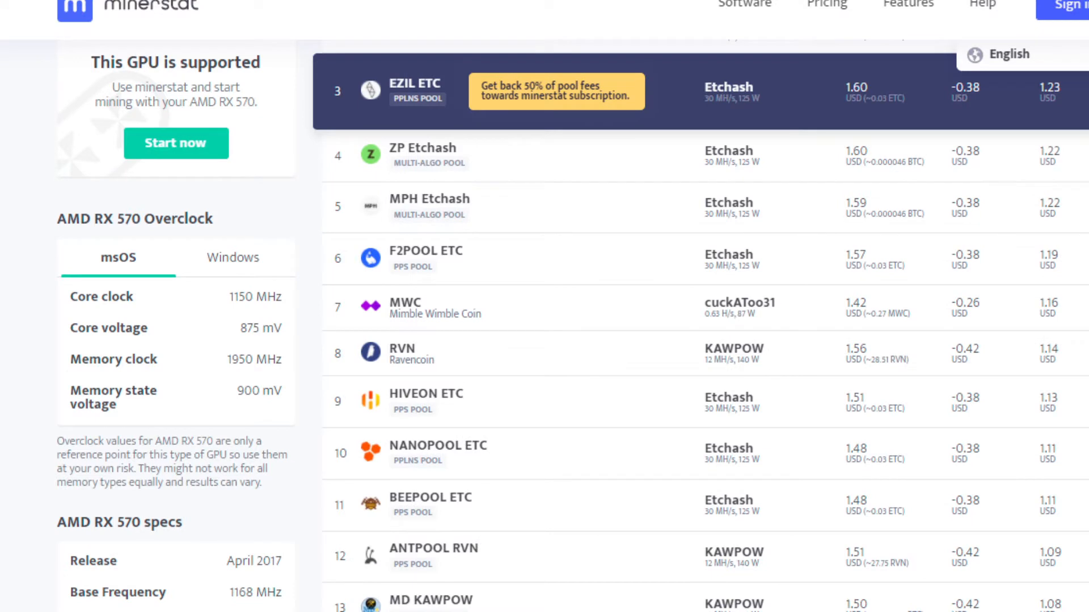
scroll(down, 3)
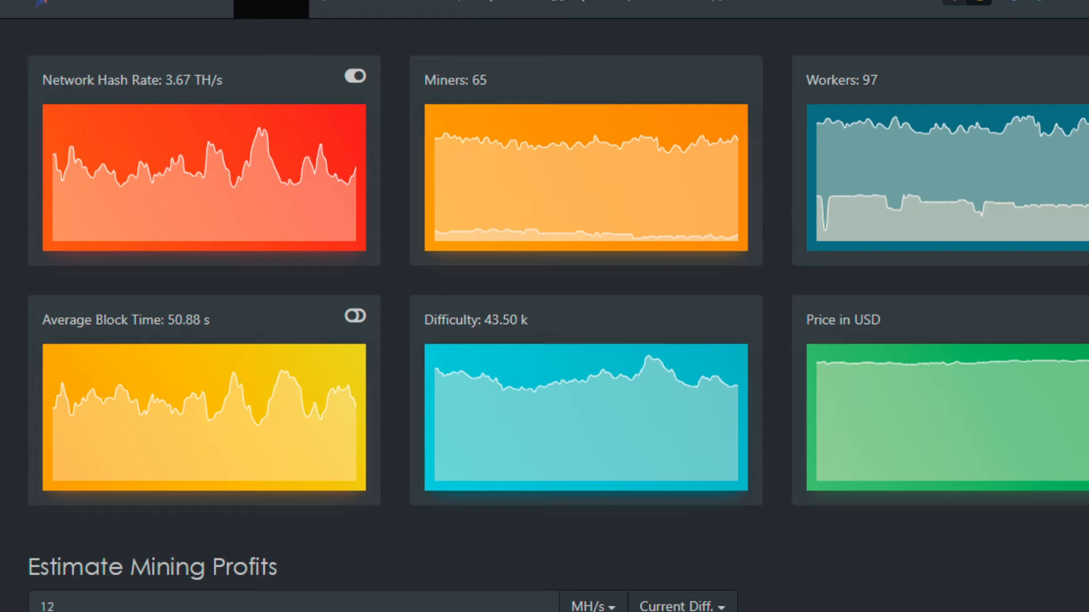
scroll(down, 3)
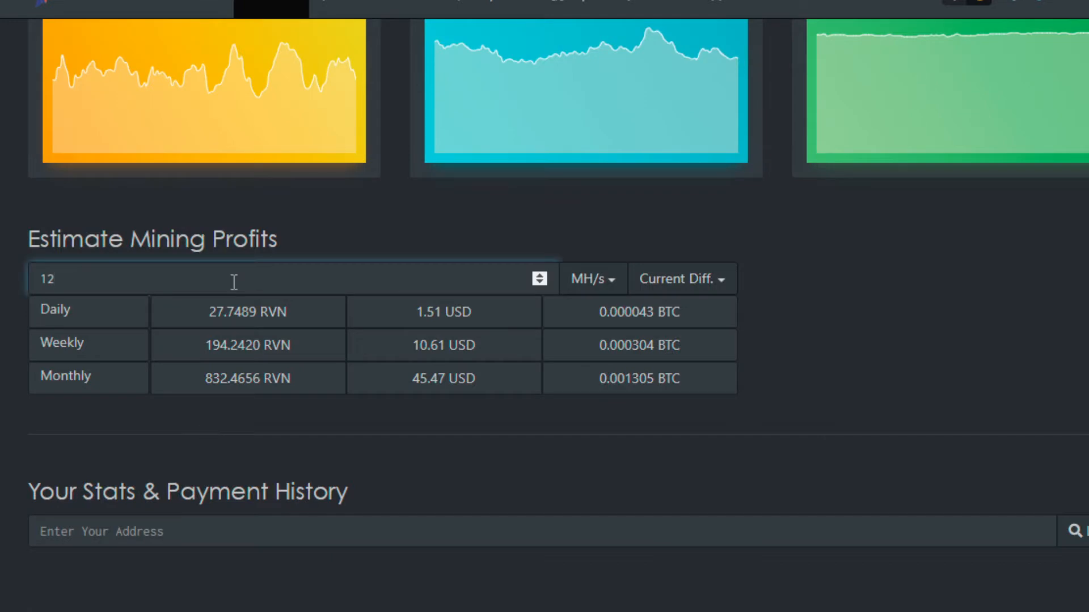
click(538, 273)
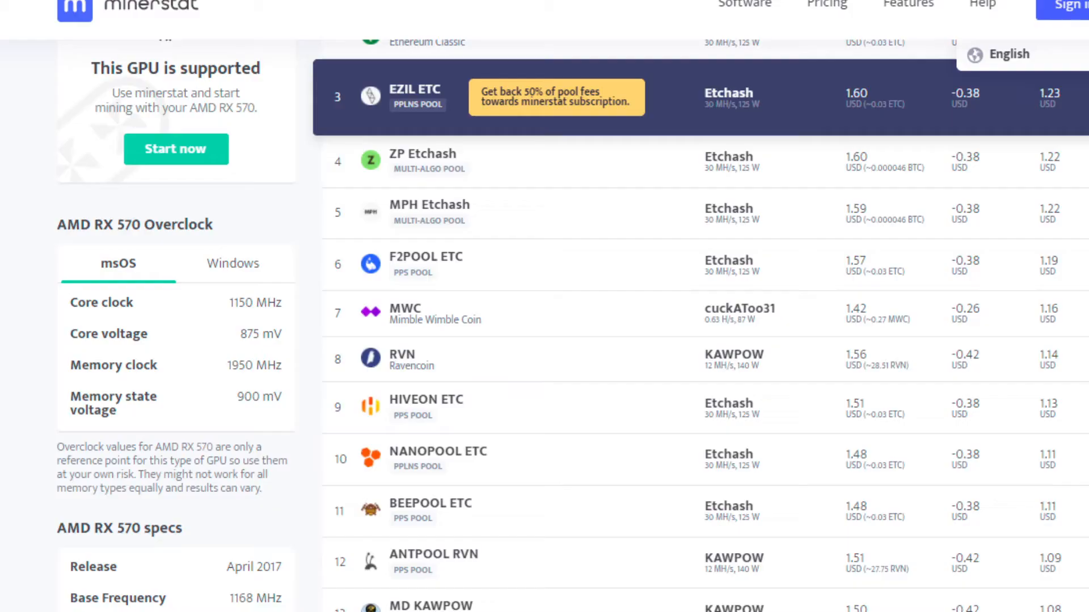
mouse_move(515, 380)
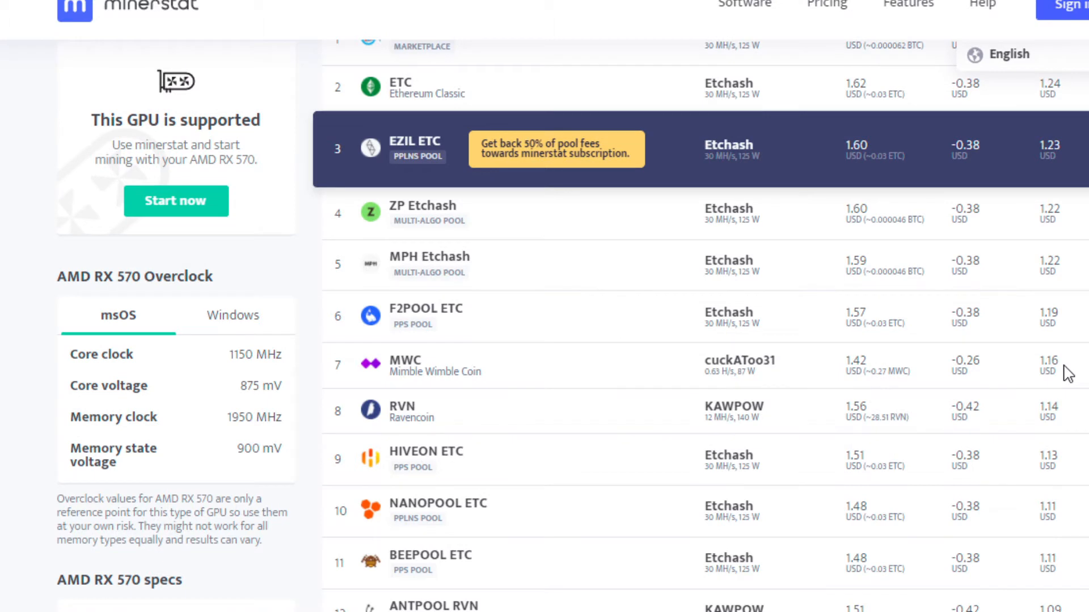
mouse_move(310, 162)
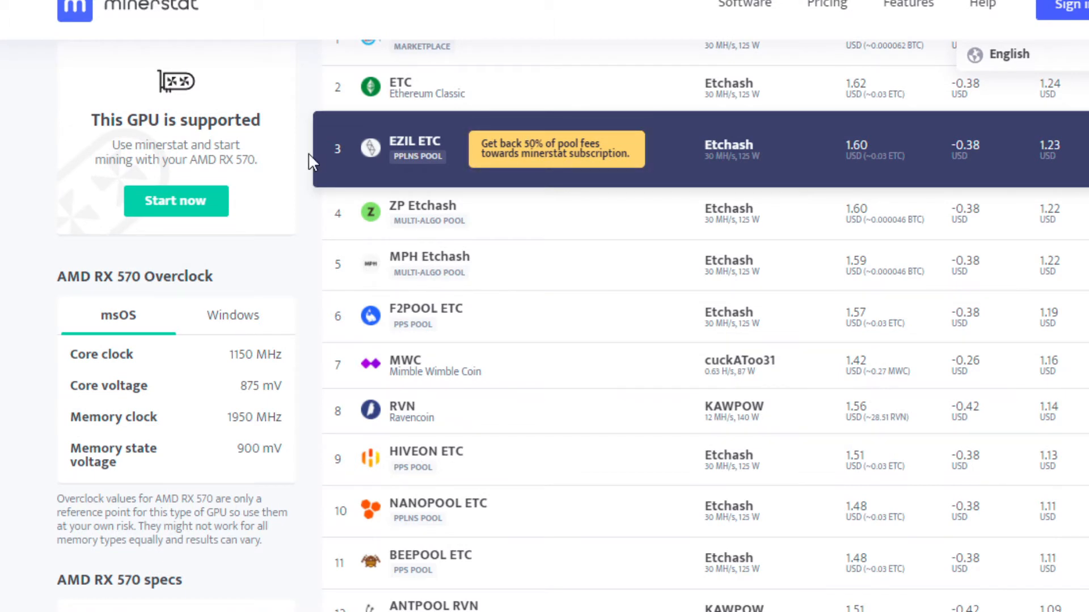
mouse_move(504, 415)
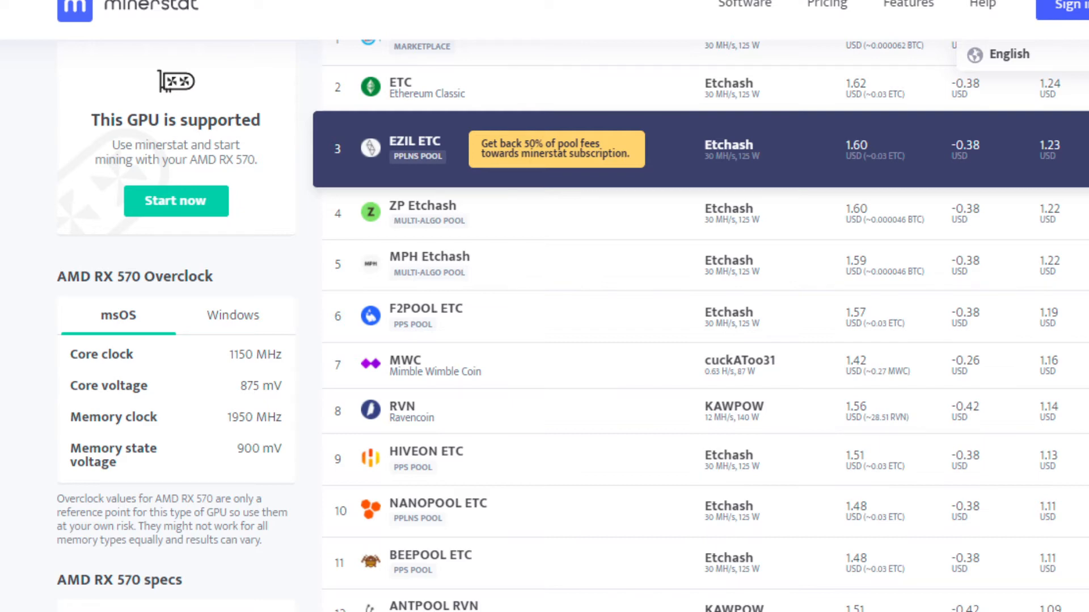
scroll(down, 3)
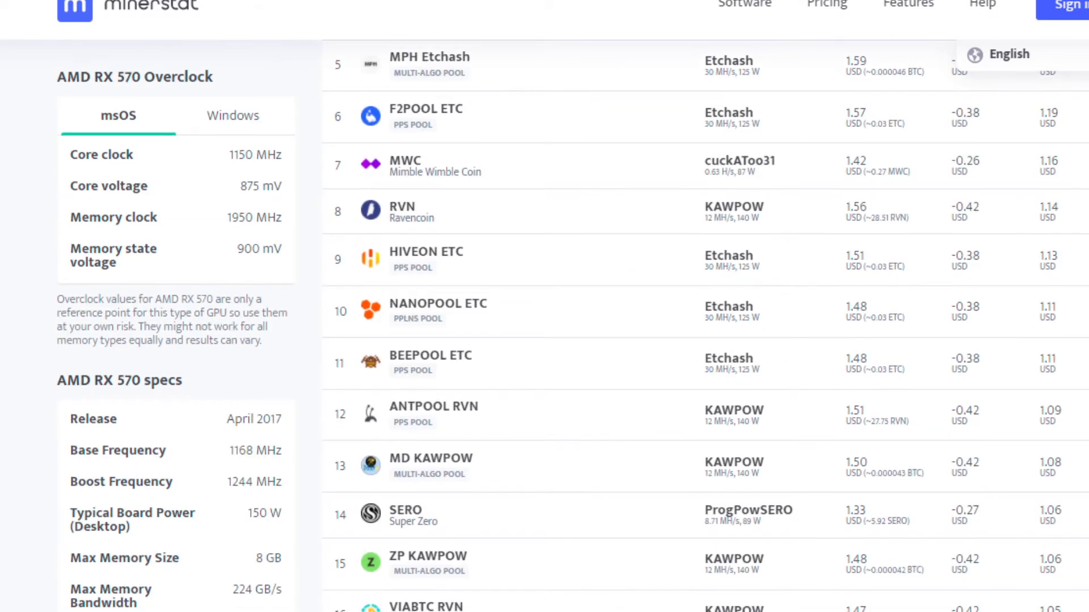
mouse_move(892, 229)
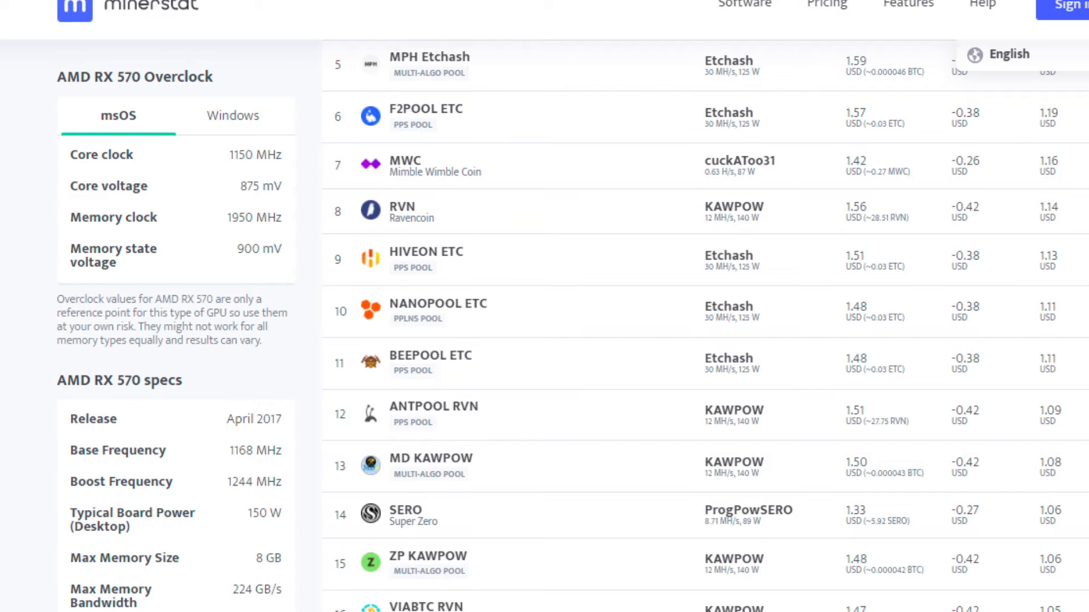
scroll(down, 3)
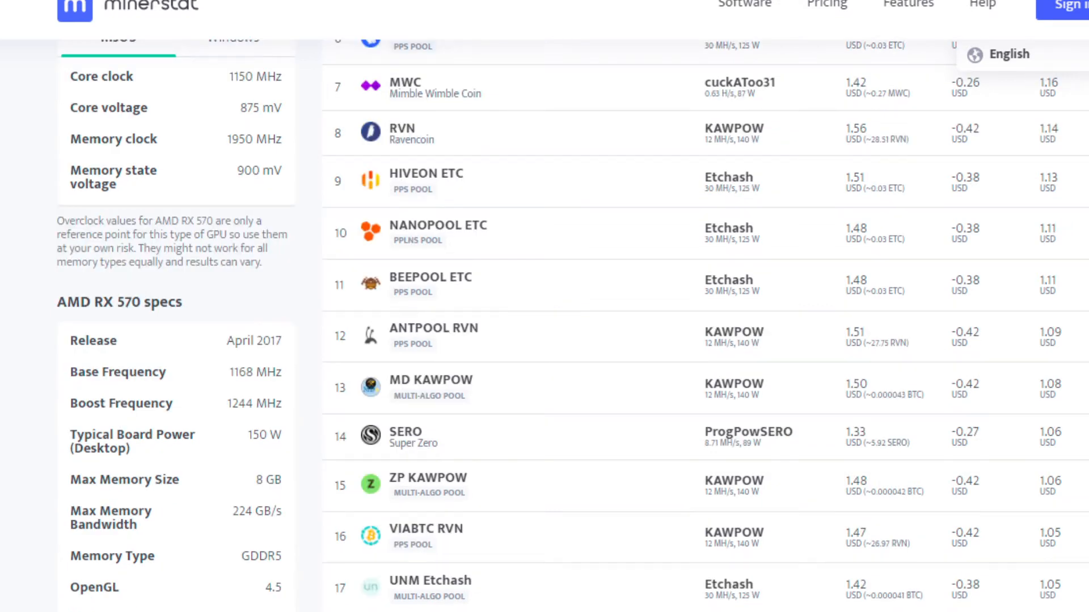
scroll(down, 3)
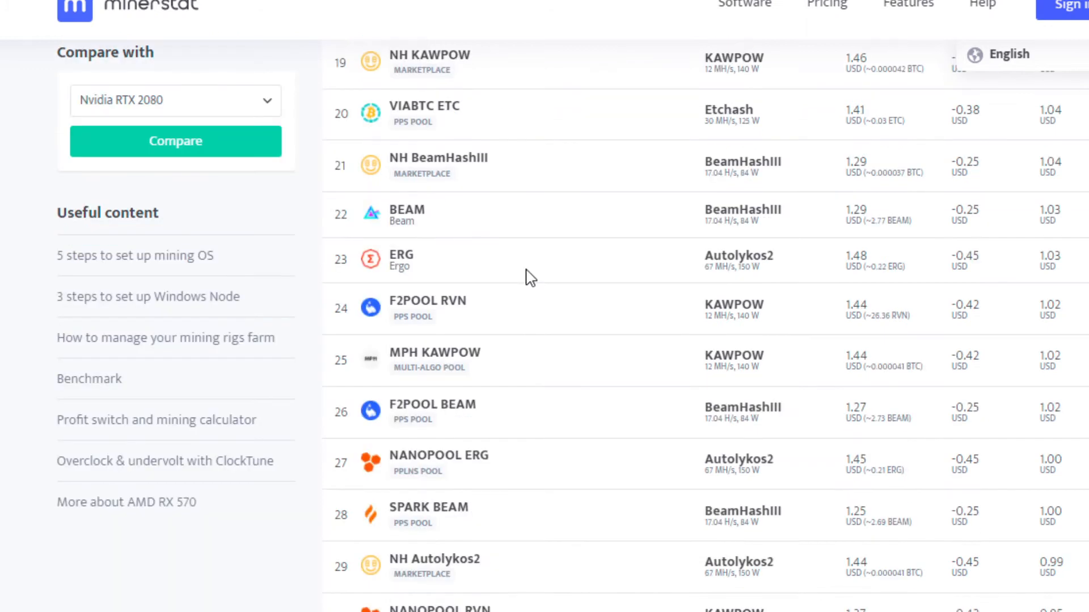
mouse_move(926, 271)
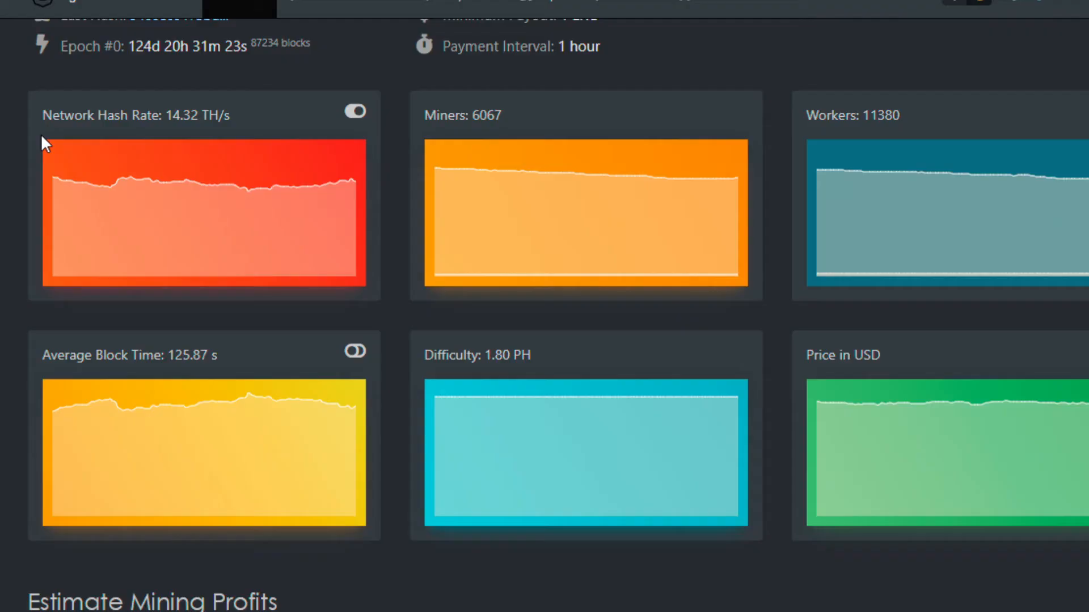
mouse_move(4, 167)
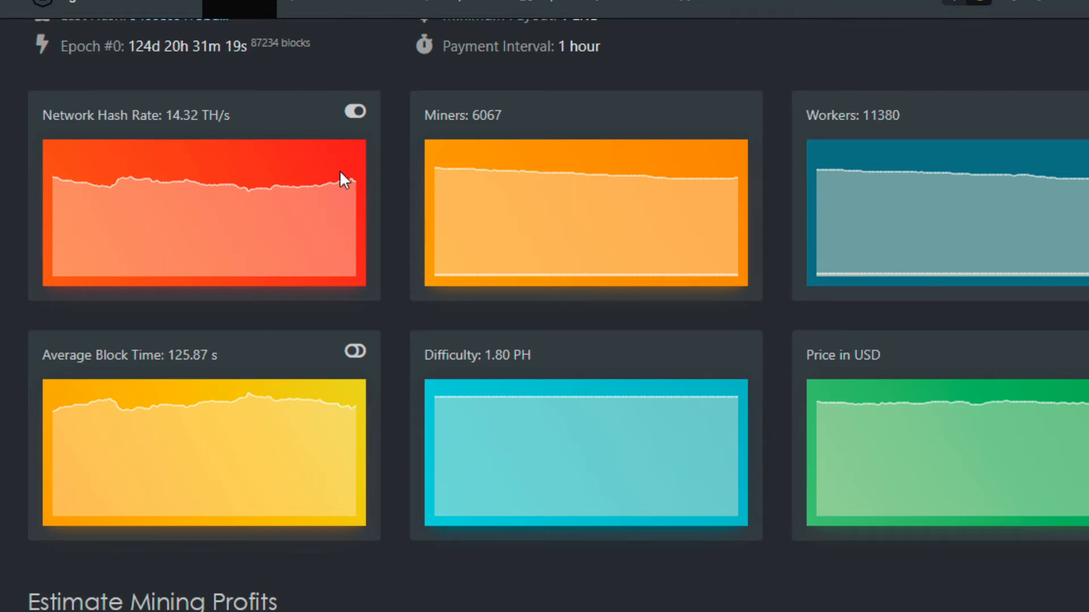
mouse_move(495, 399)
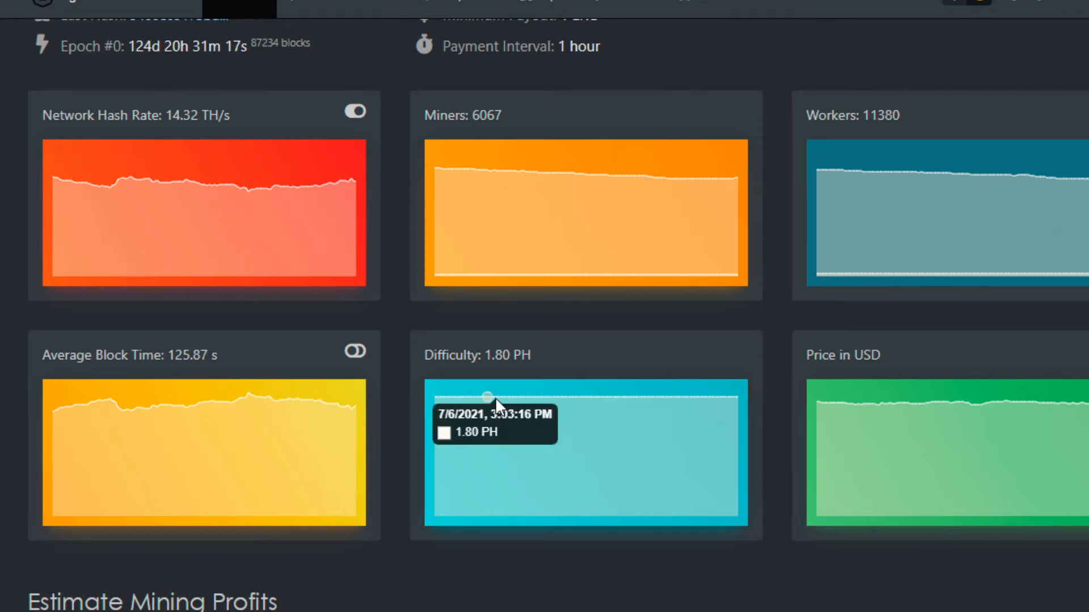
mouse_move(913, 425)
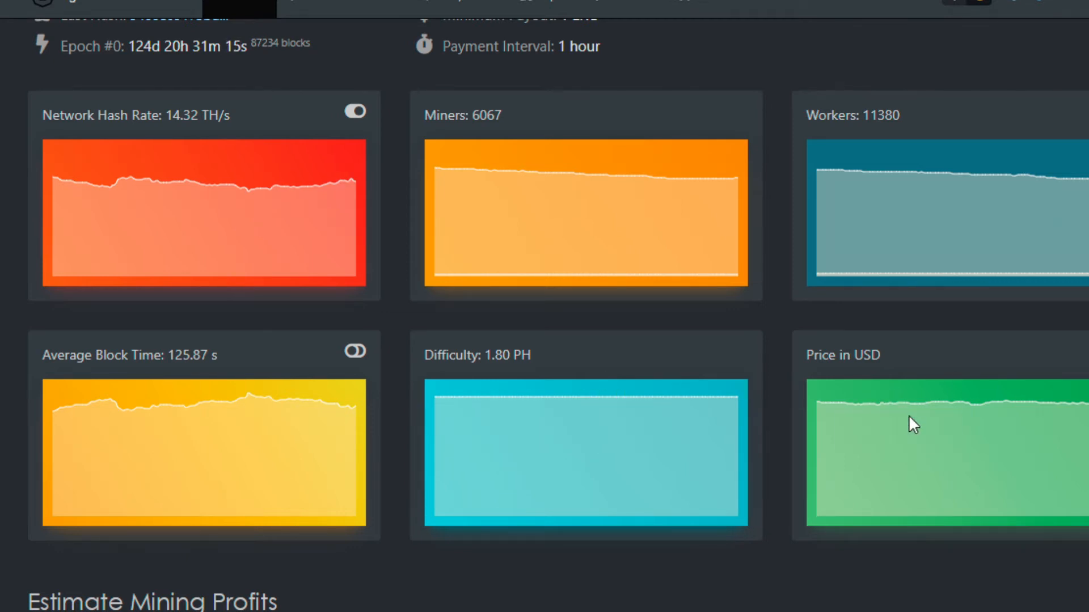
scroll(down, 3)
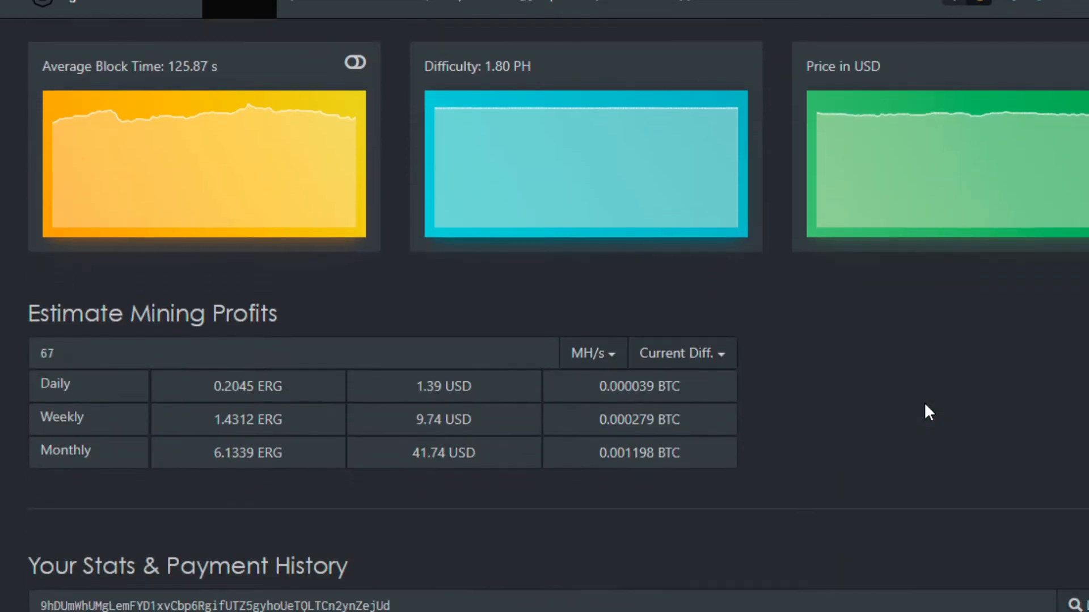
Enter 70 MH/s in the Ergo profit estimator to see daily, weekly and monthly earnings.
click(291, 353)
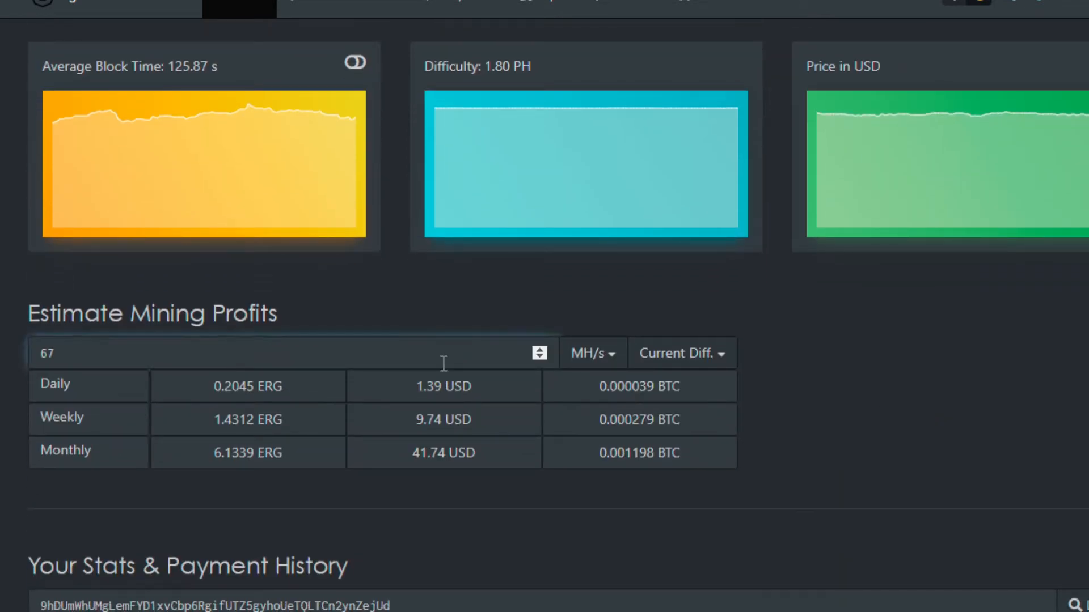
text(70)
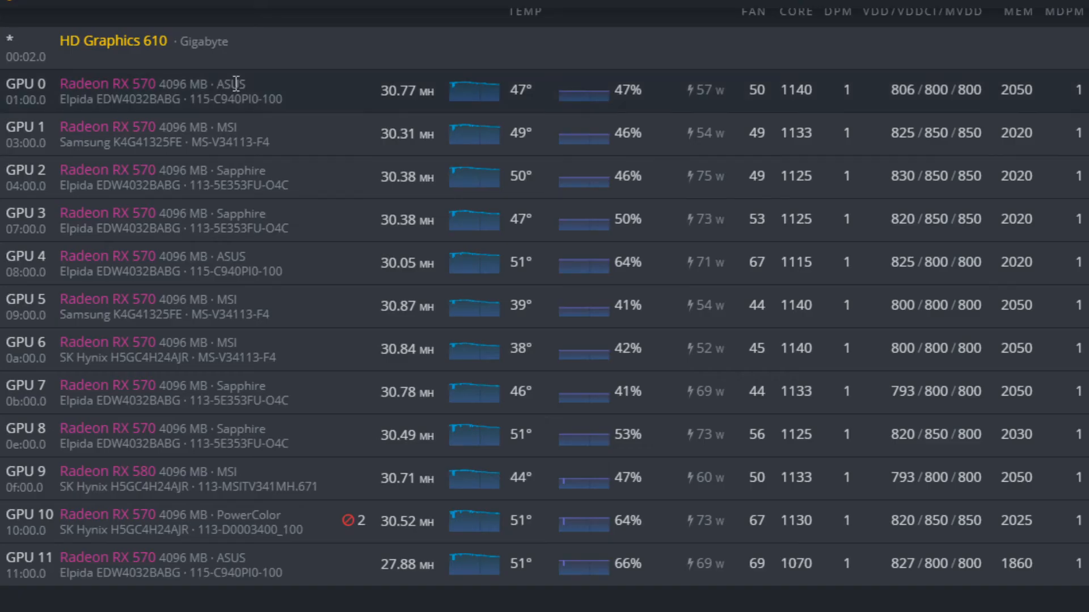
mouse_move(117, 464)
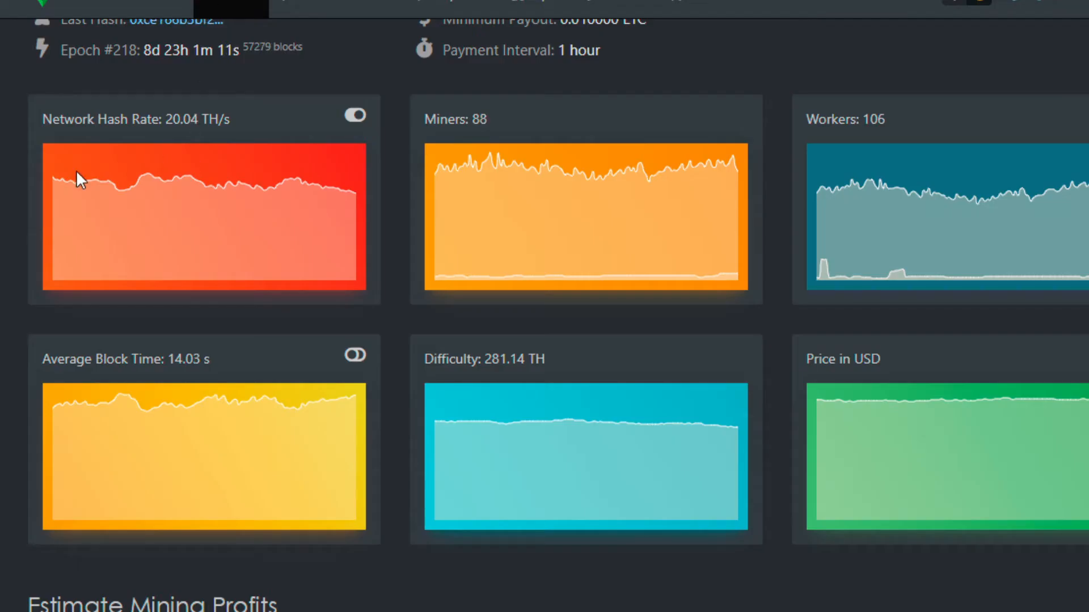
mouse_move(57, 172)
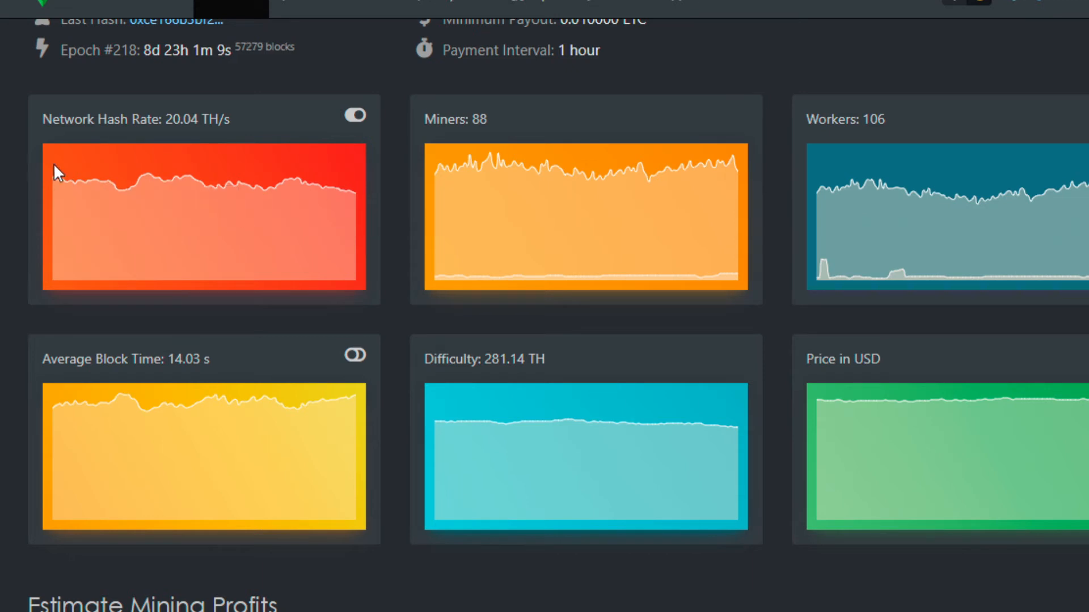
mouse_move(73, 181)
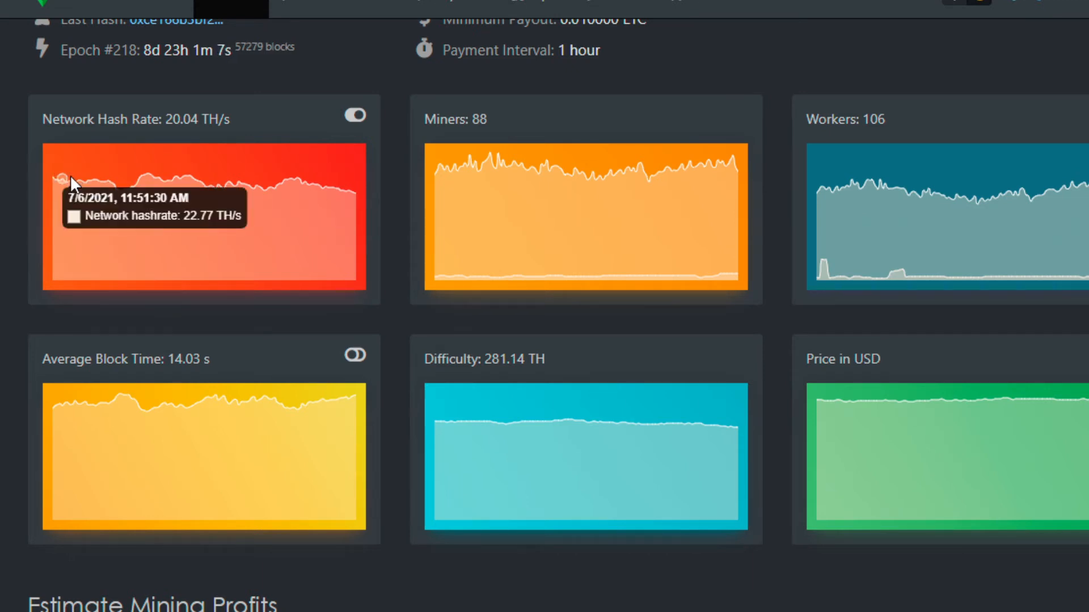
mouse_move(37, 284)
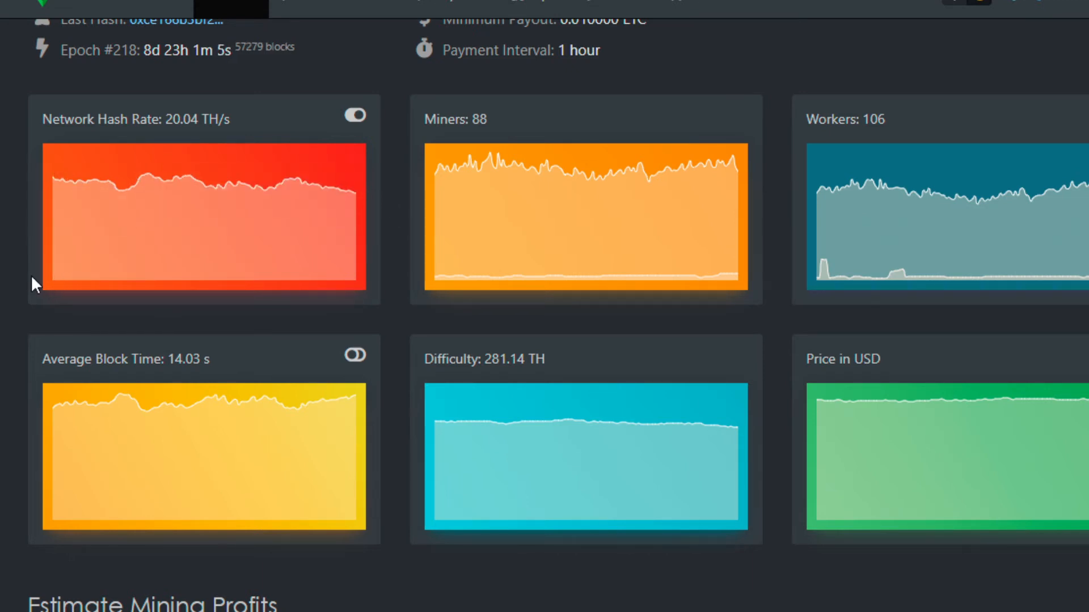
Scroll the ETC pool dashboard to view its network hash rate, difficulty and USD price charts.
scroll(down, 3)
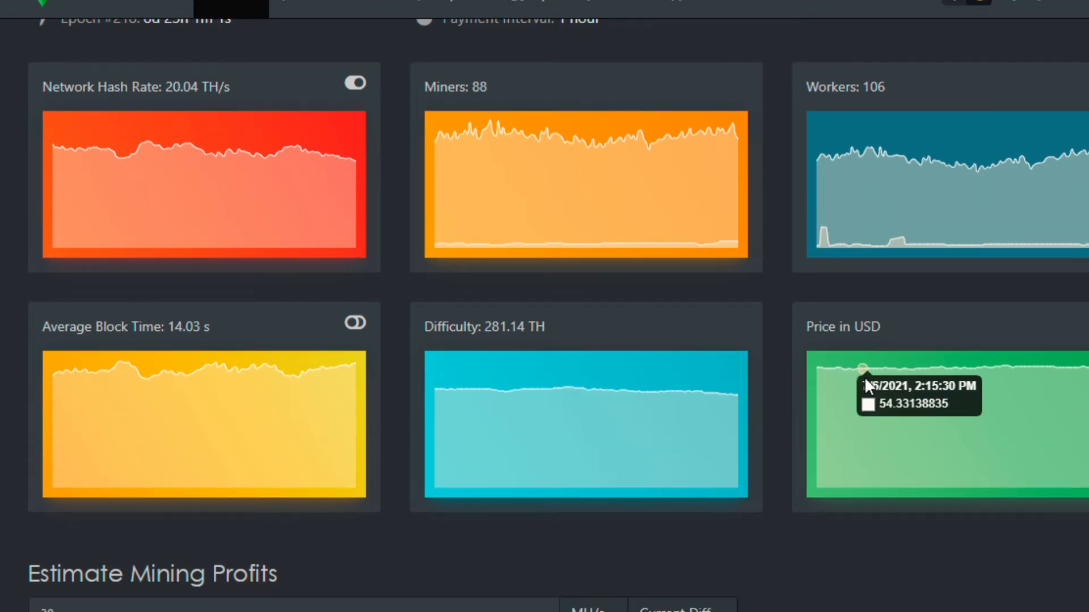
scroll(down, 3)
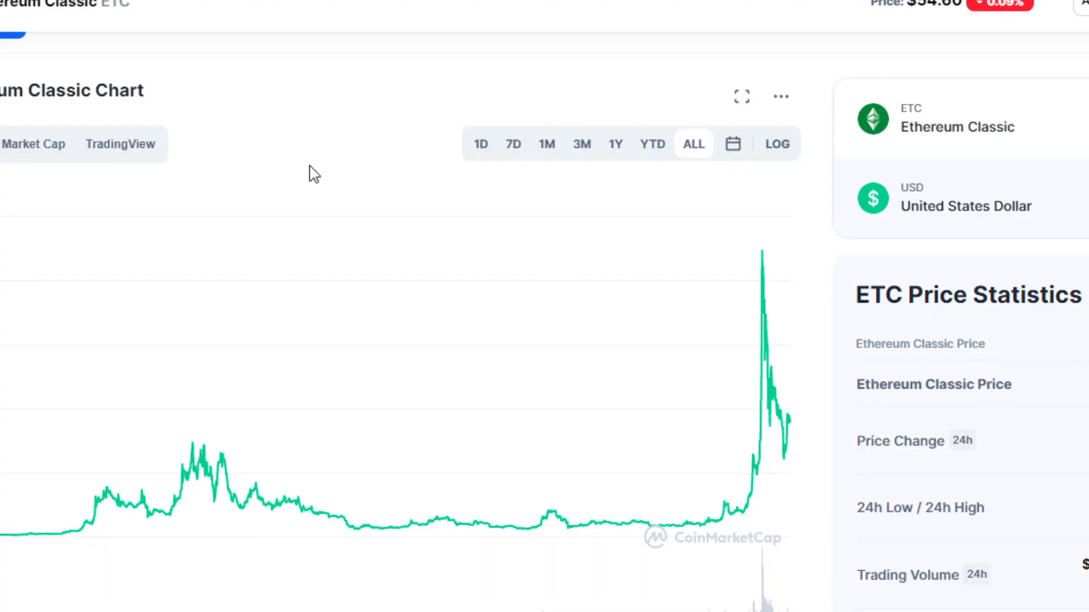
mouse_move(514, 528)
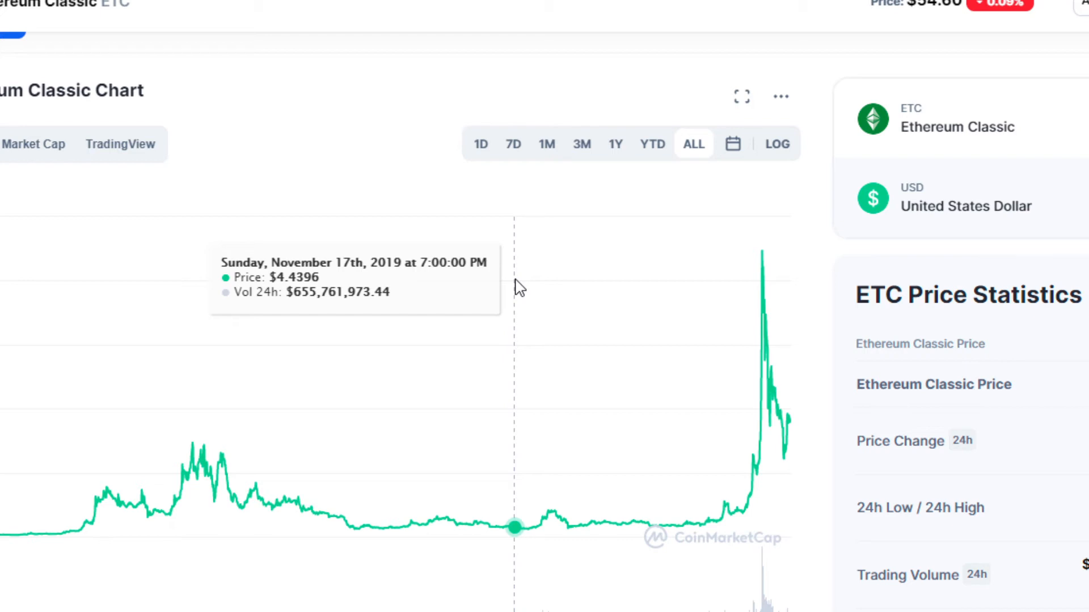
Scroll the CoinMarketCap Ethereum Classic page to view the all-time price chart.
scroll(down, 3)
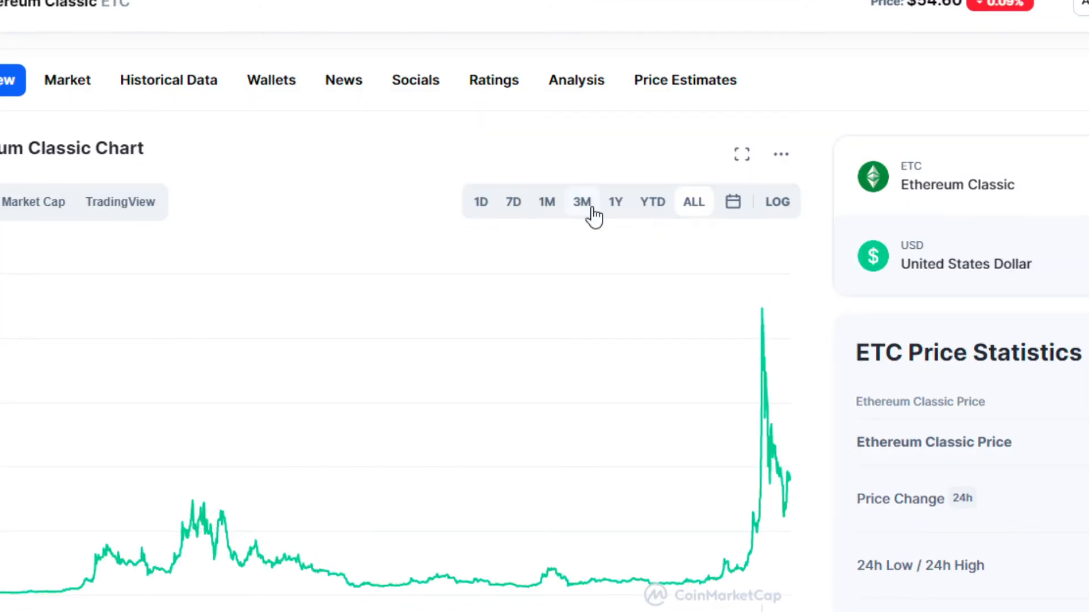
Narrow the Ethereum Classic price chart to the 3M range, April to early July 2021.
click(581, 202)
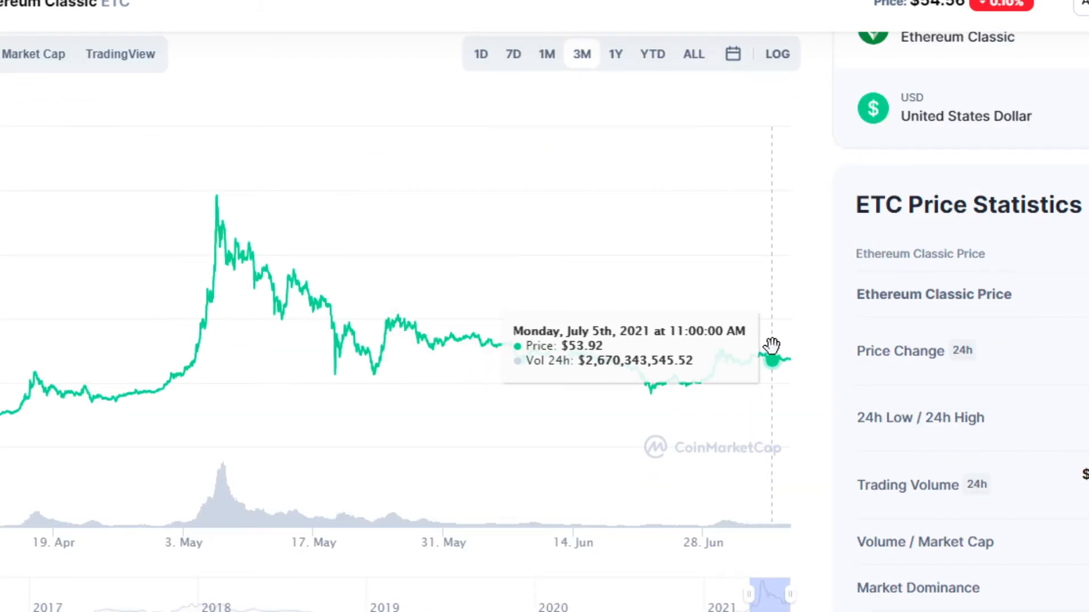
mouse_move(706, 386)
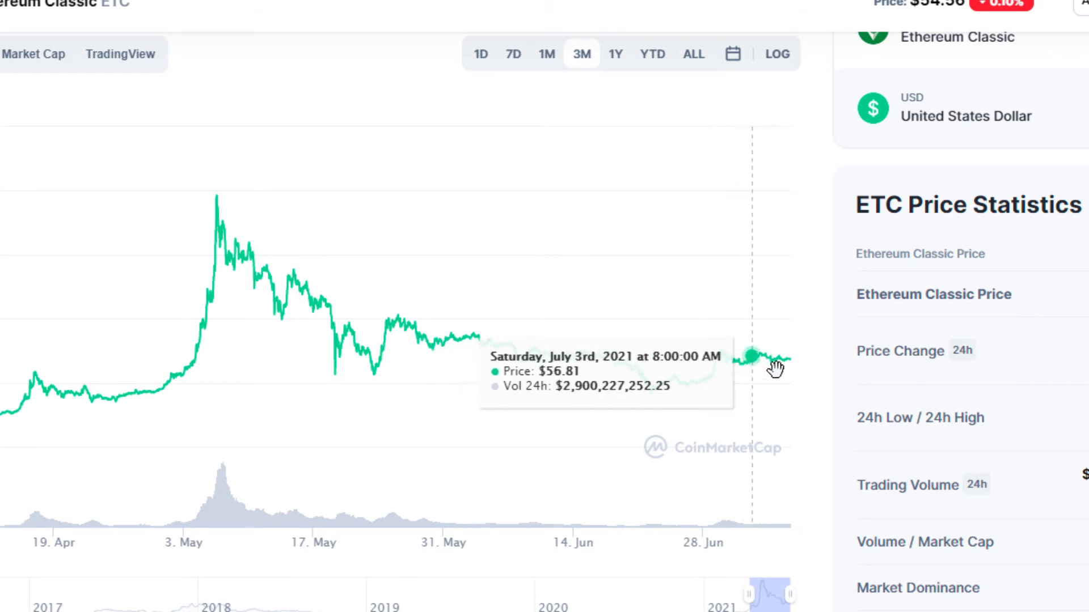
mouse_move(732, 385)
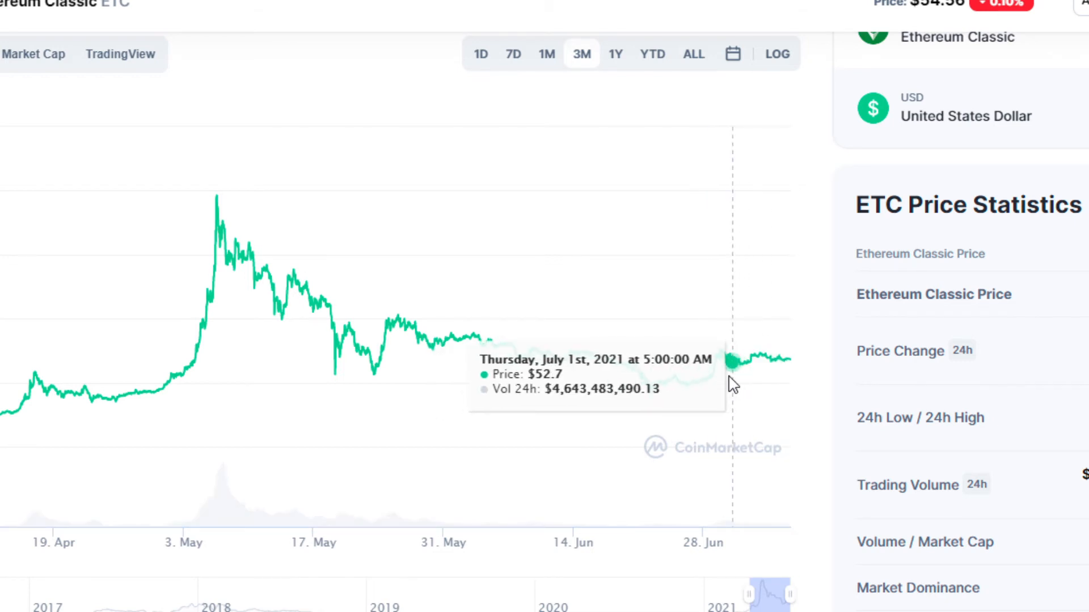
mouse_move(589, 320)
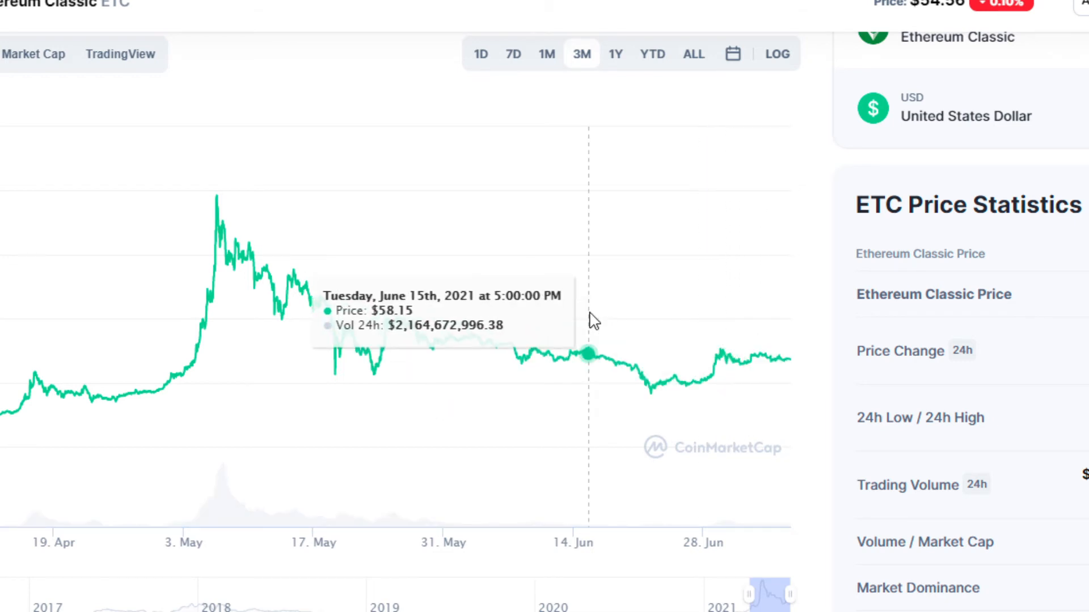
mouse_move(330, 183)
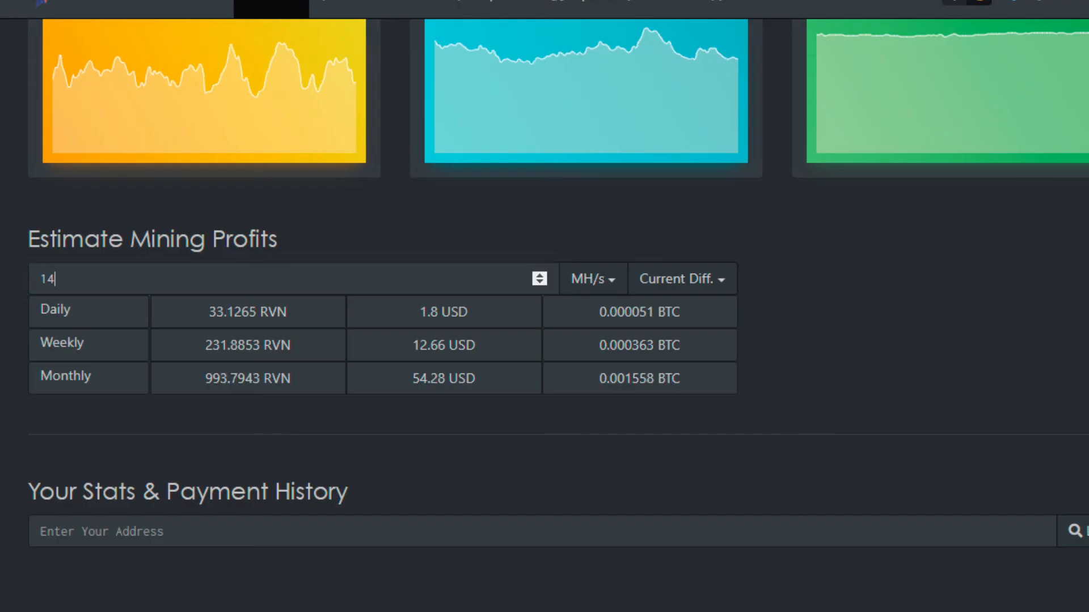
Set the Ravencoin estimator to 12 MH/s and select the daily RVN earnings figure.
click(278, 279)
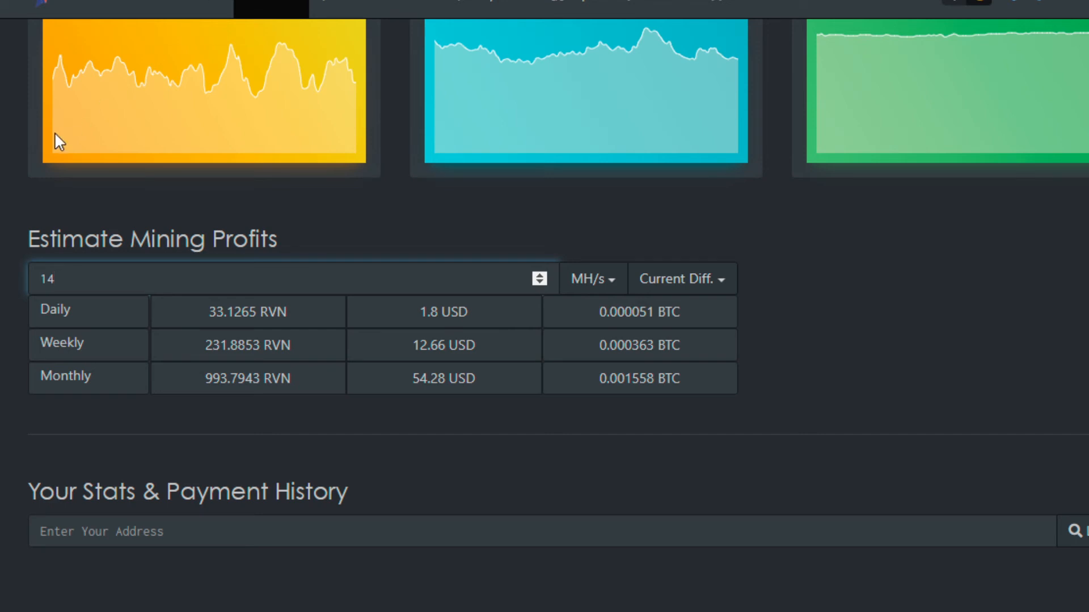
scroll(down, 3)
text(12)
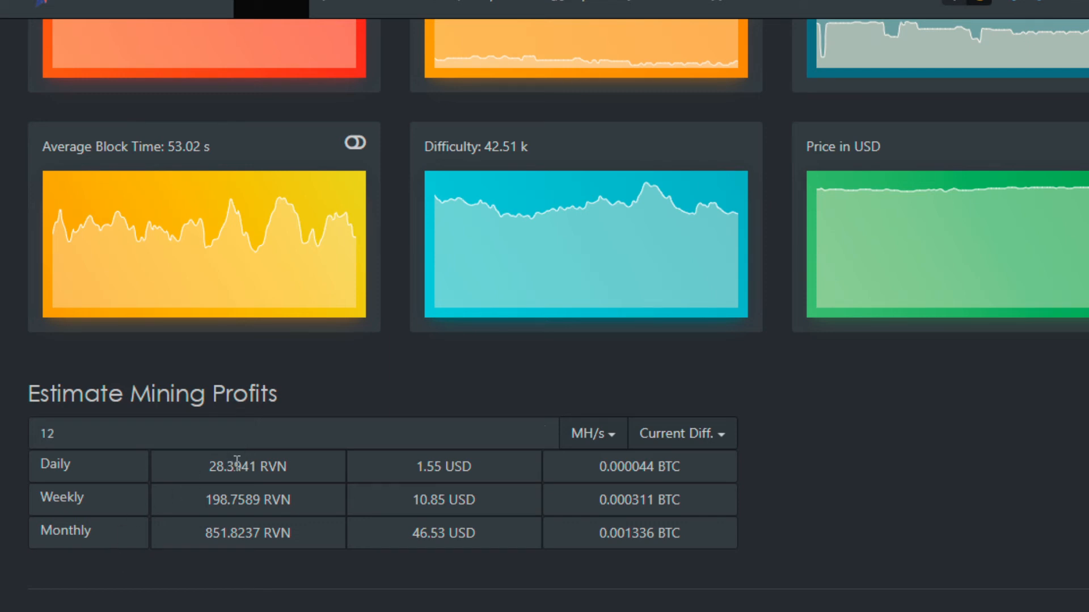
double_click(235, 466)
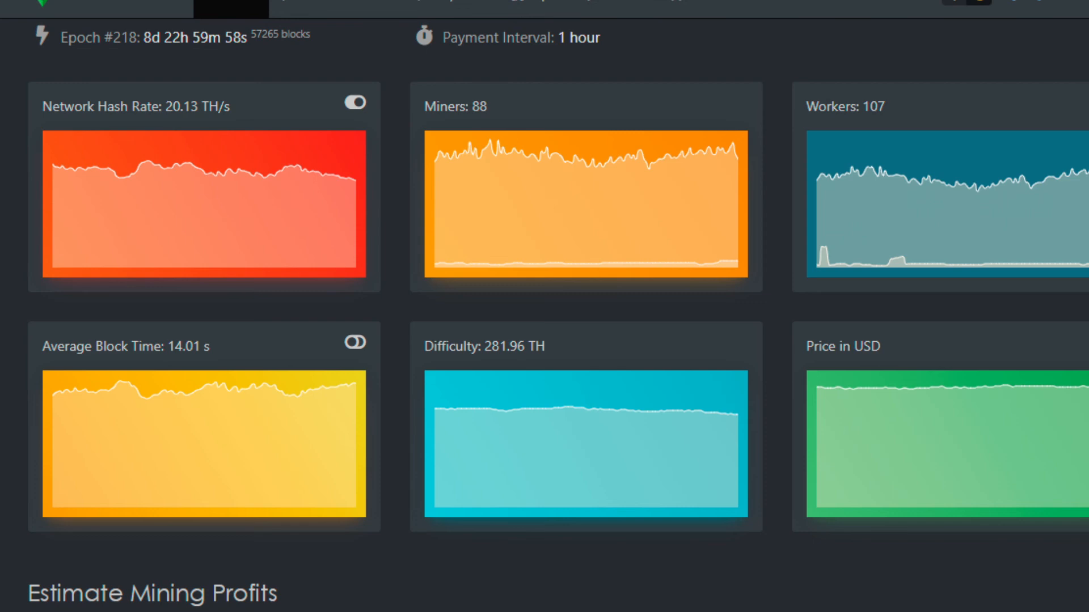
mouse_move(7, 112)
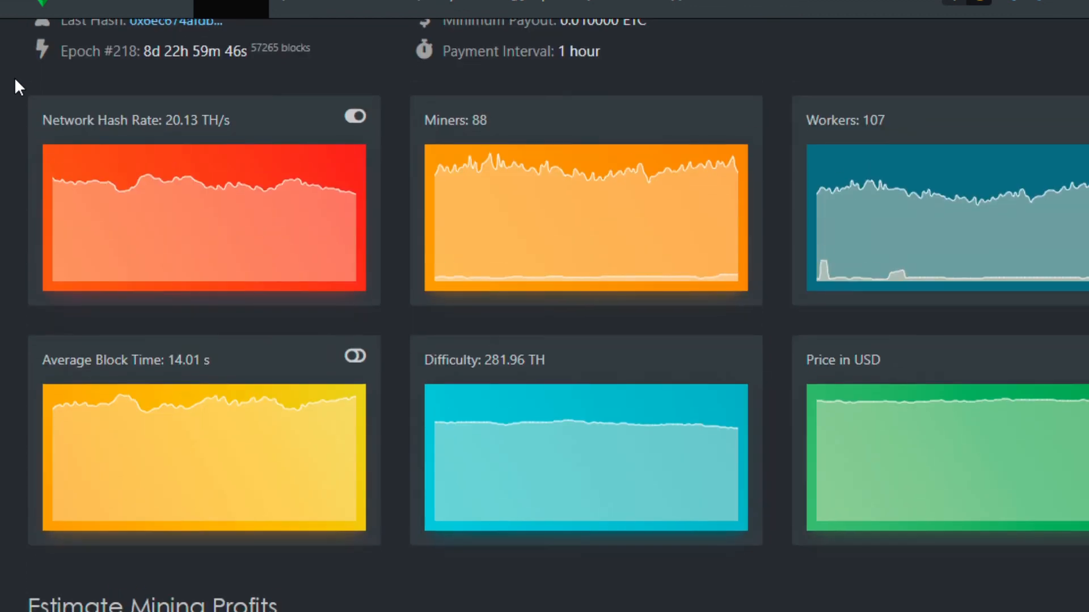
Scroll the ETC pool dashboard showing 20.13 TH/s network hash rate and 281.96 TH difficulty.
scroll(down, 3)
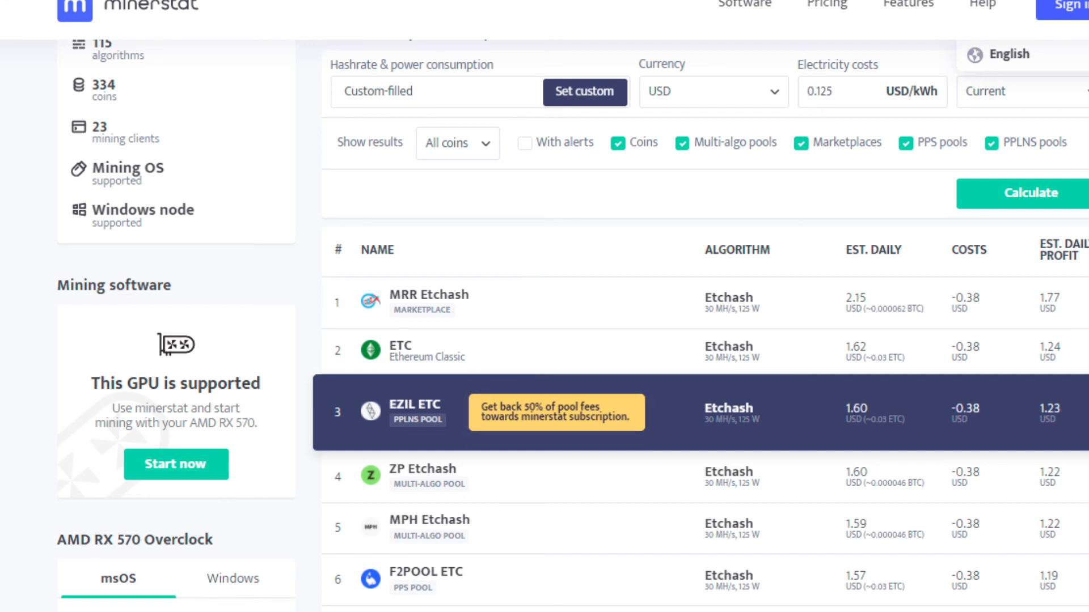
mouse_move(685, 321)
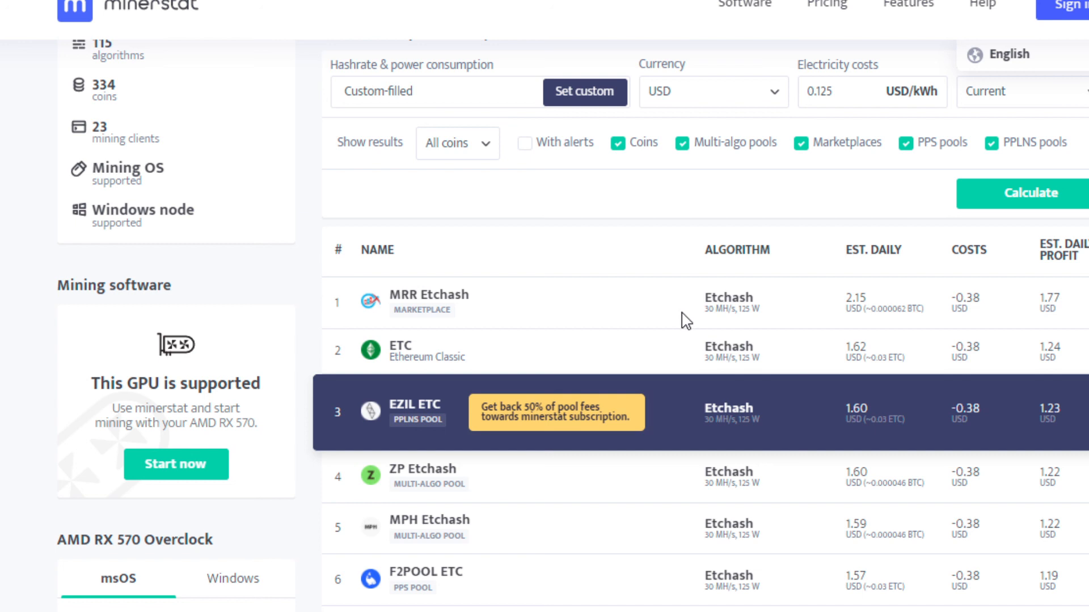